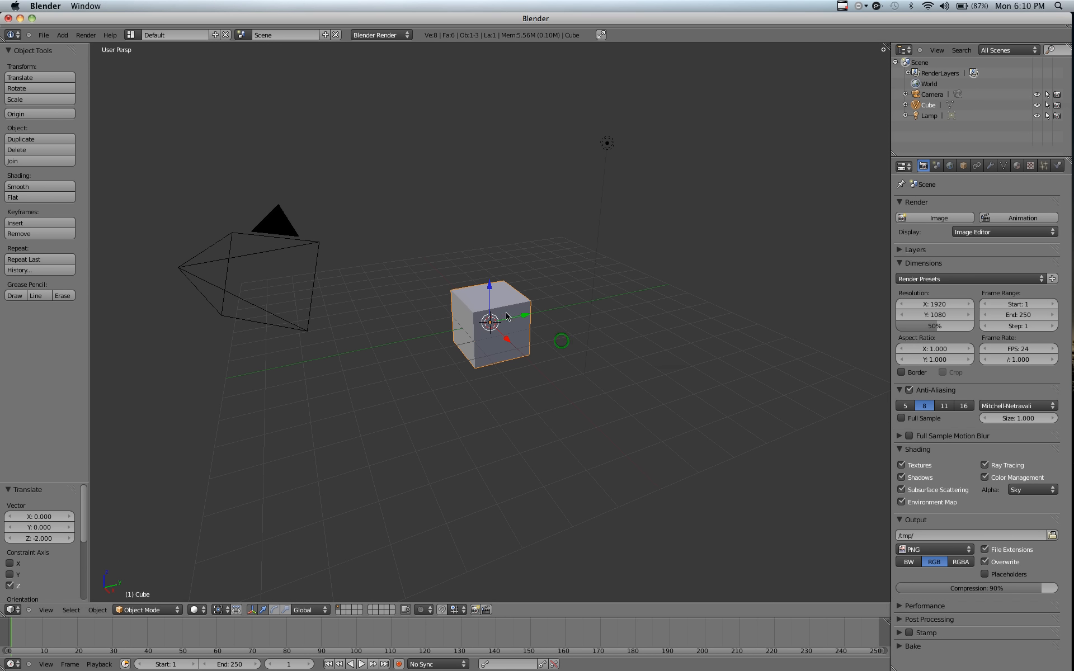
{"action": "mouse_move", "coordinate": [581, 358]}
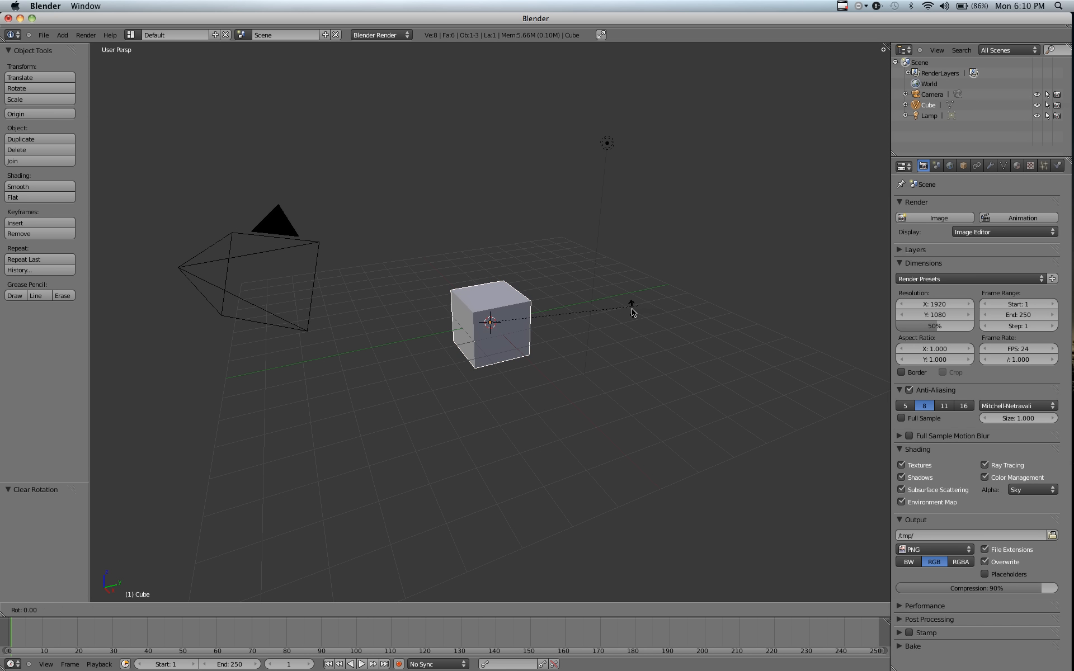
Tilt the cube about its local axes using double axis keys and confirm the rotation.
{"action": "key", "text": "x"}
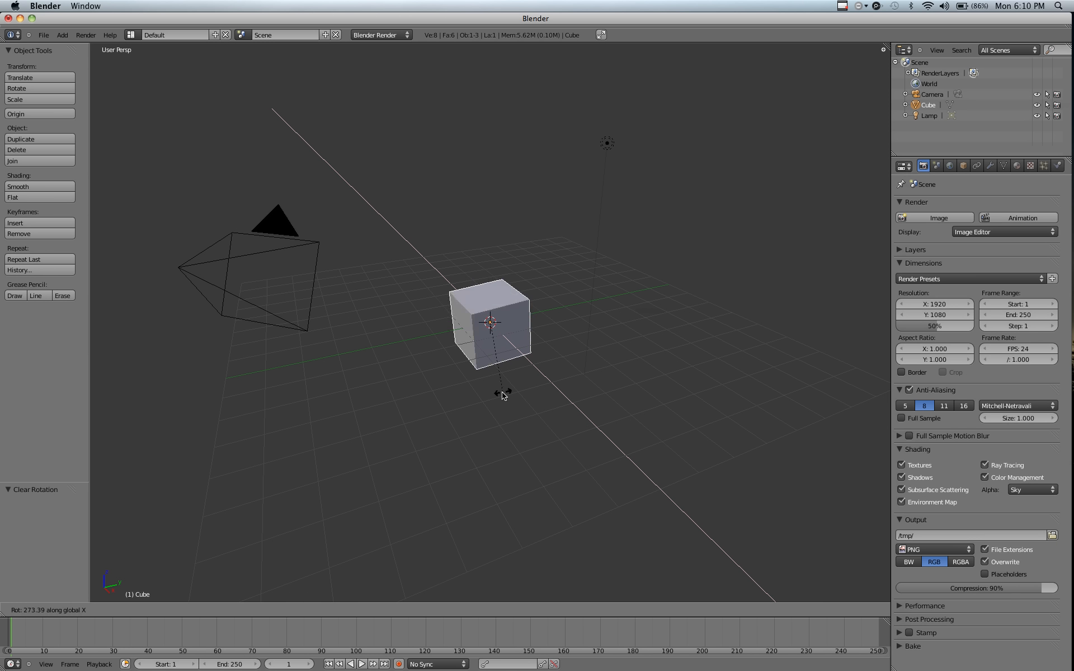
{"action": "mouse_move", "coordinate": [564, 274]}
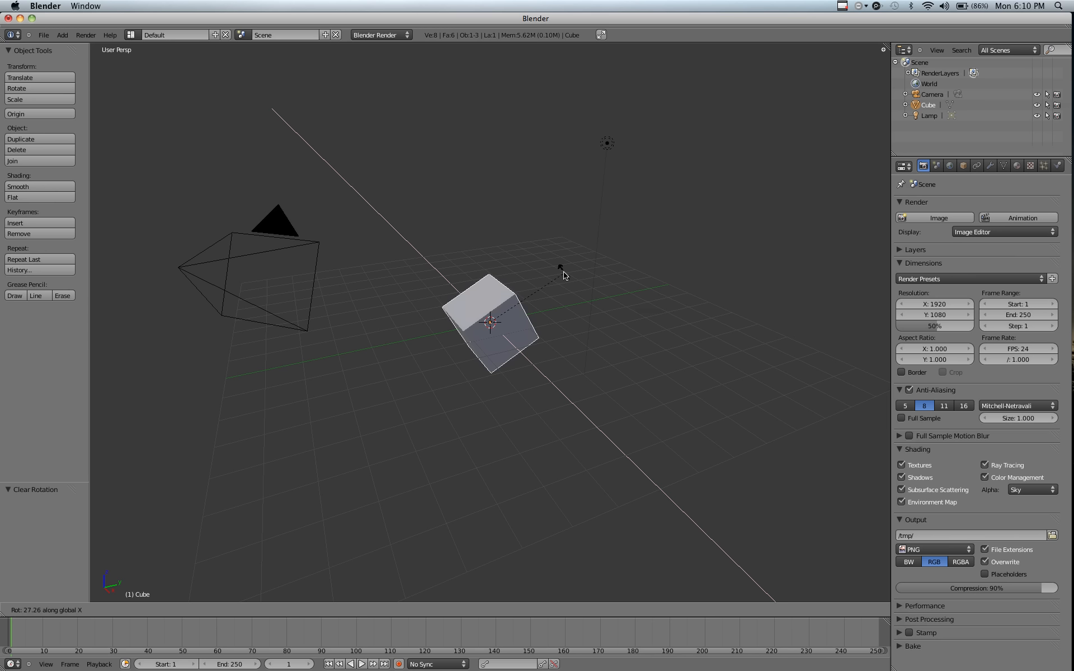
{"action": "mouse_move", "coordinate": [487, 363]}
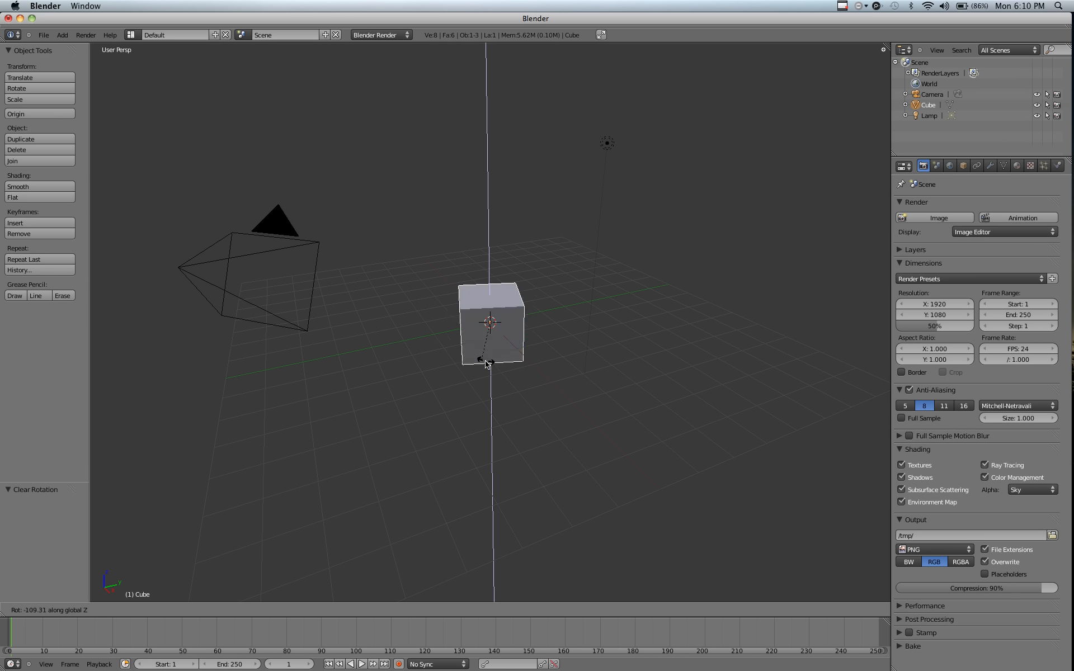
{"action": "mouse_move", "coordinate": [545, 411]}
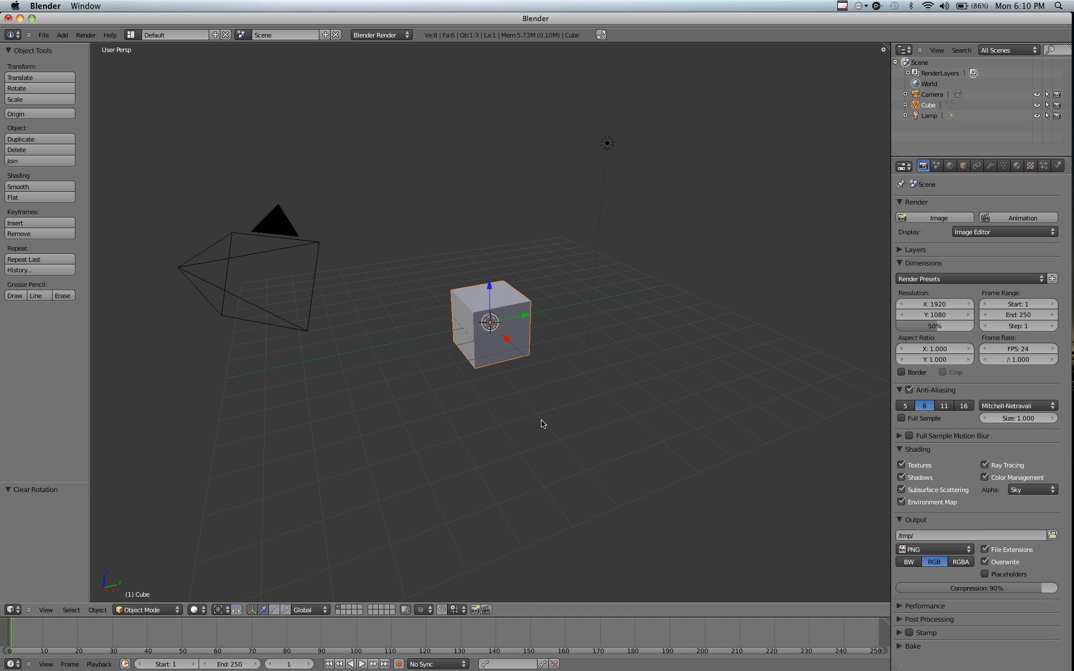
{"action": "mouse_move", "coordinate": [577, 391]}
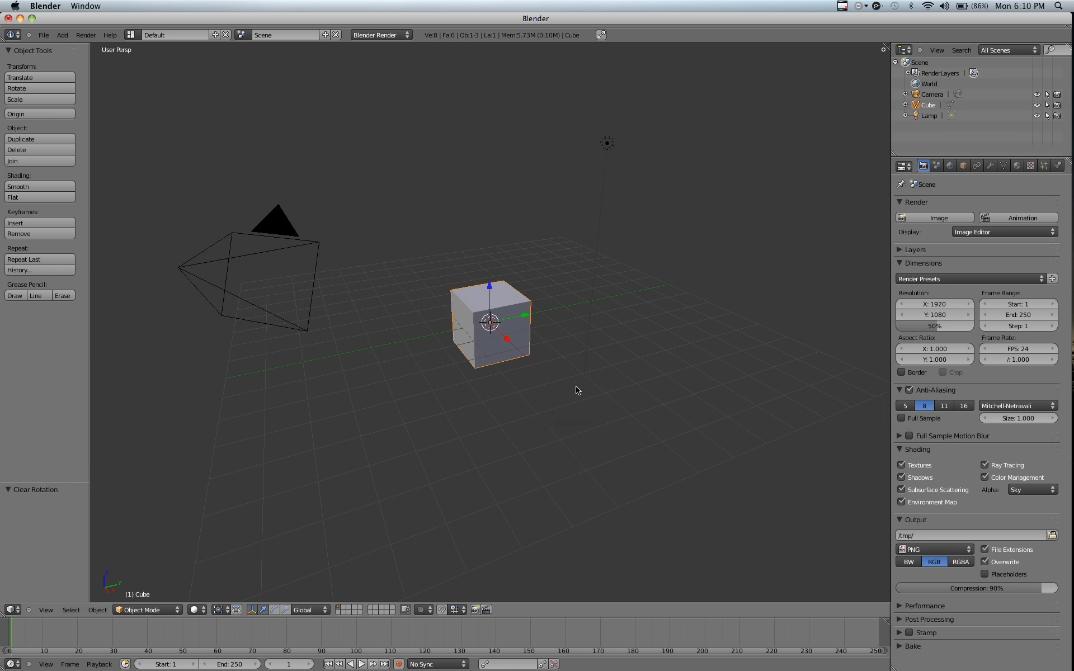
{"action": "mouse_move", "coordinate": [606, 399]}
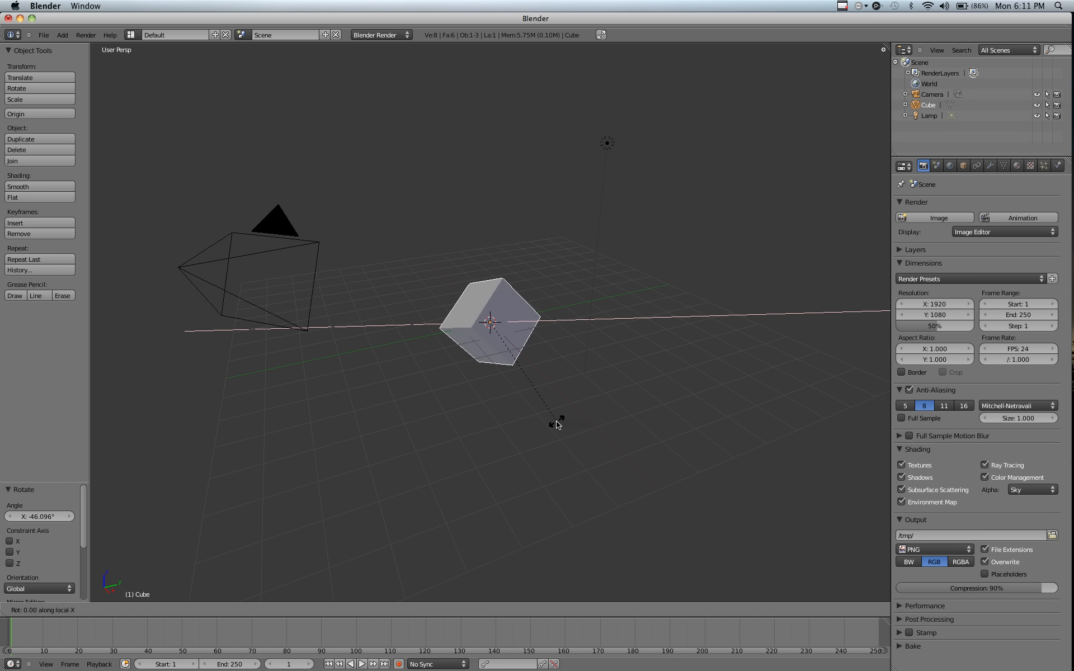
{"action": "mouse_move", "coordinate": [483, 315]}
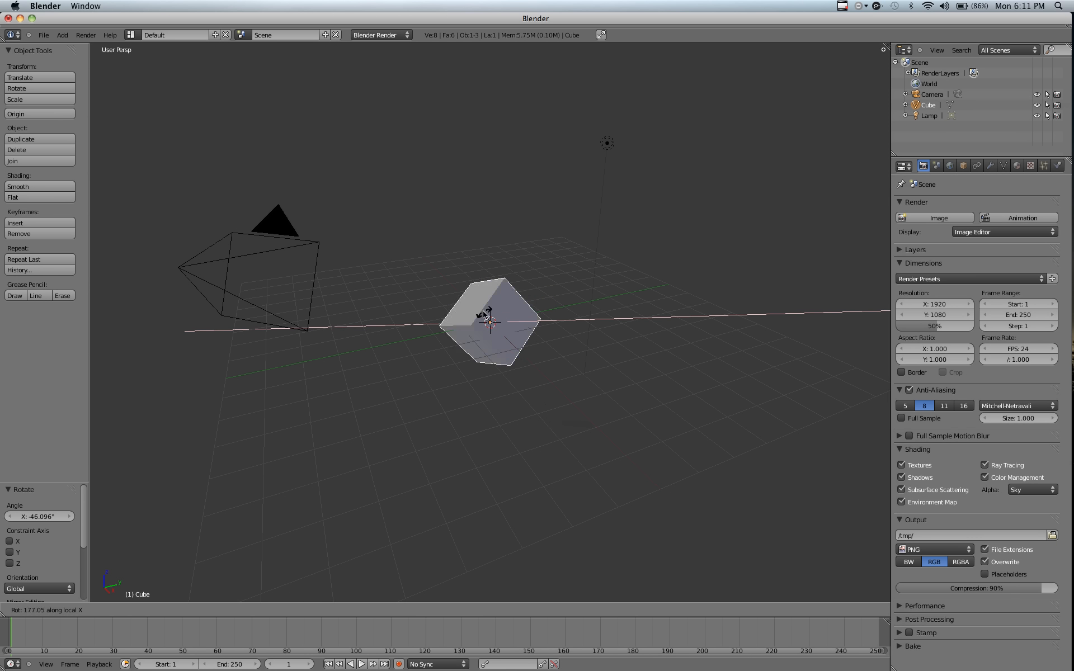
{"action": "mouse_move", "coordinate": [584, 306]}
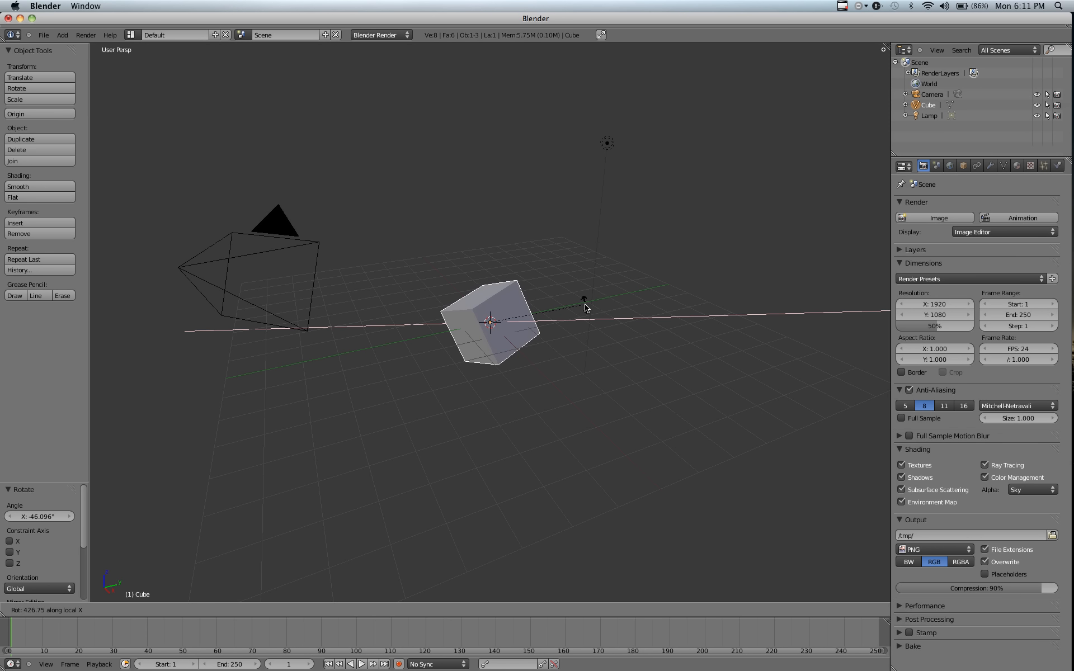
{"action": "mouse_move", "coordinate": [542, 376]}
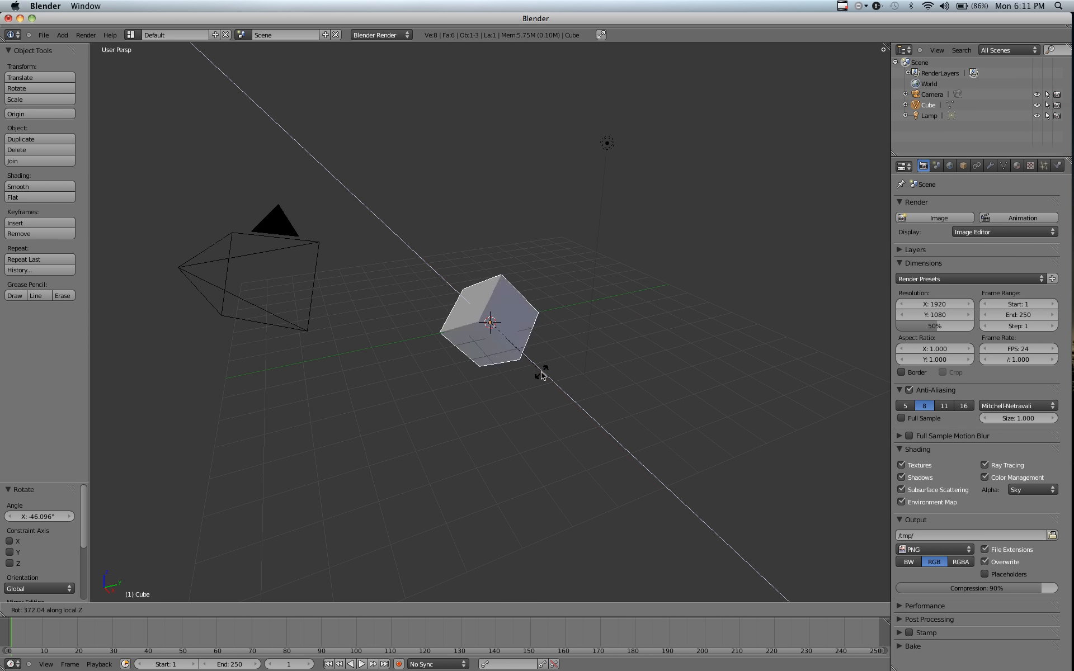
{"action": "mouse_move", "coordinate": [577, 280]}
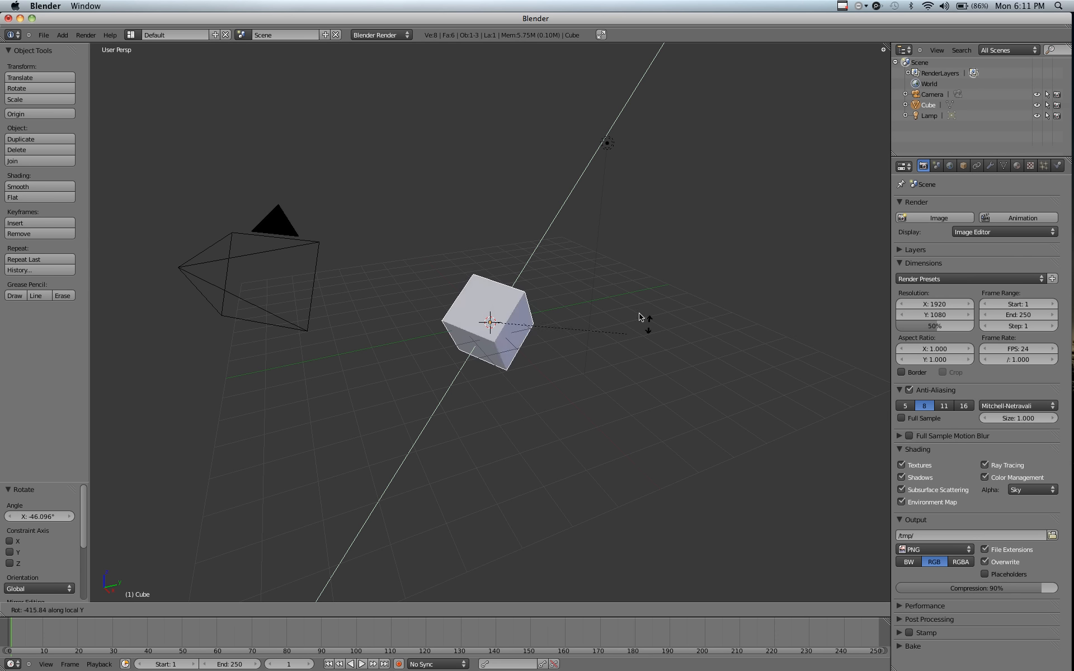
{"action": "mouse_move", "coordinate": [574, 338]}
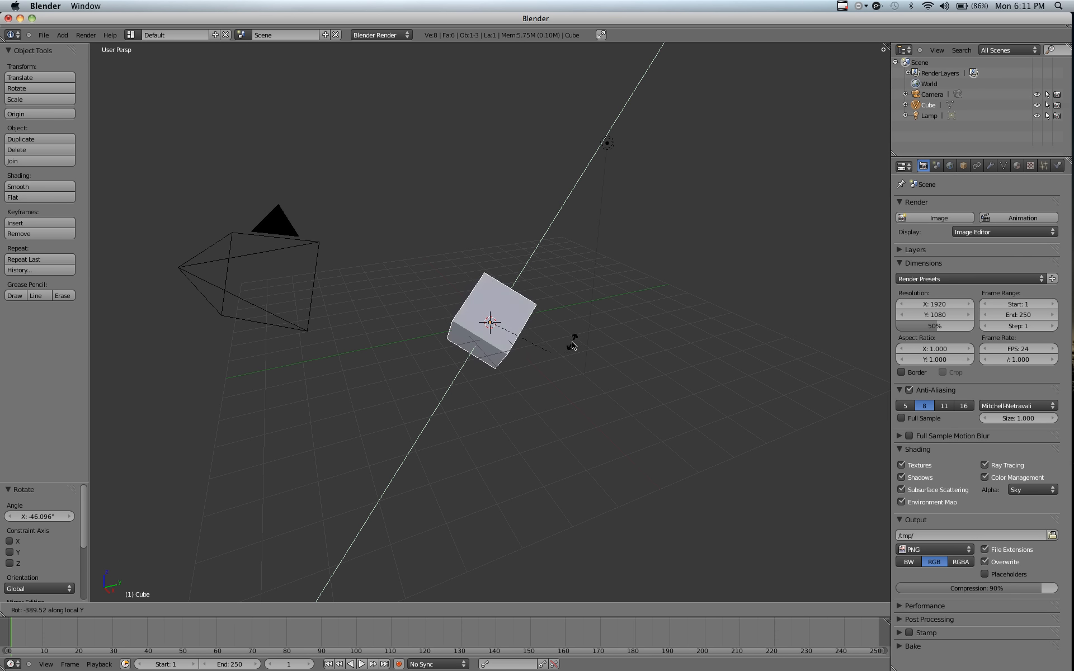
{"action": "left_click", "coordinate": [572, 343]}
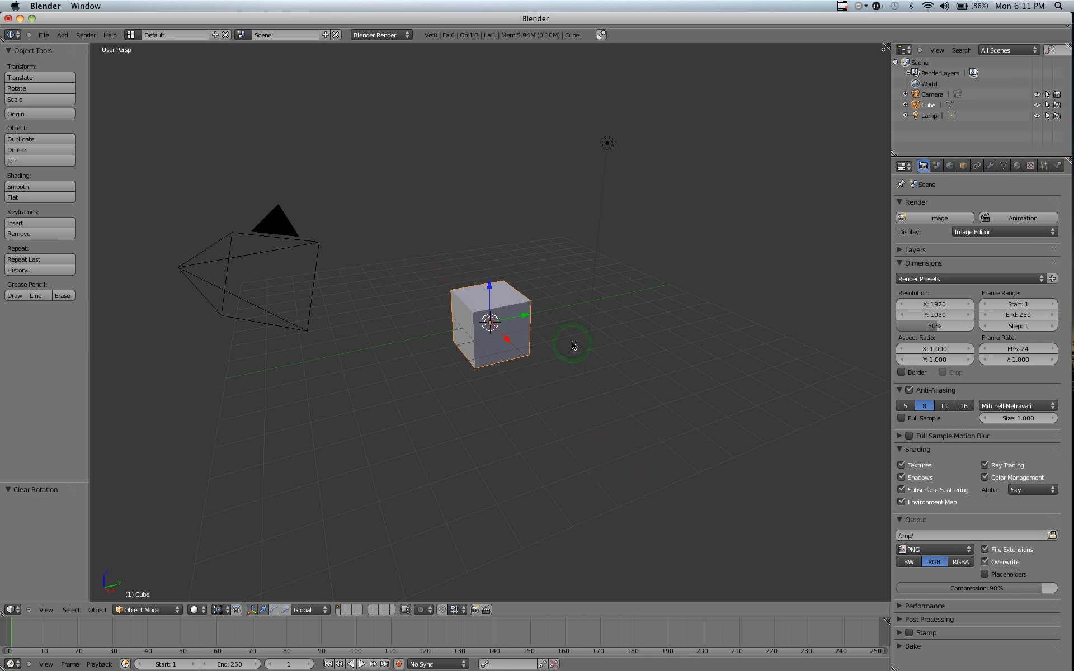
Select the unrotated cube and begin a fresh free rotation reading zero degrees.
{"action": "left_click", "coordinate": [572, 345]}
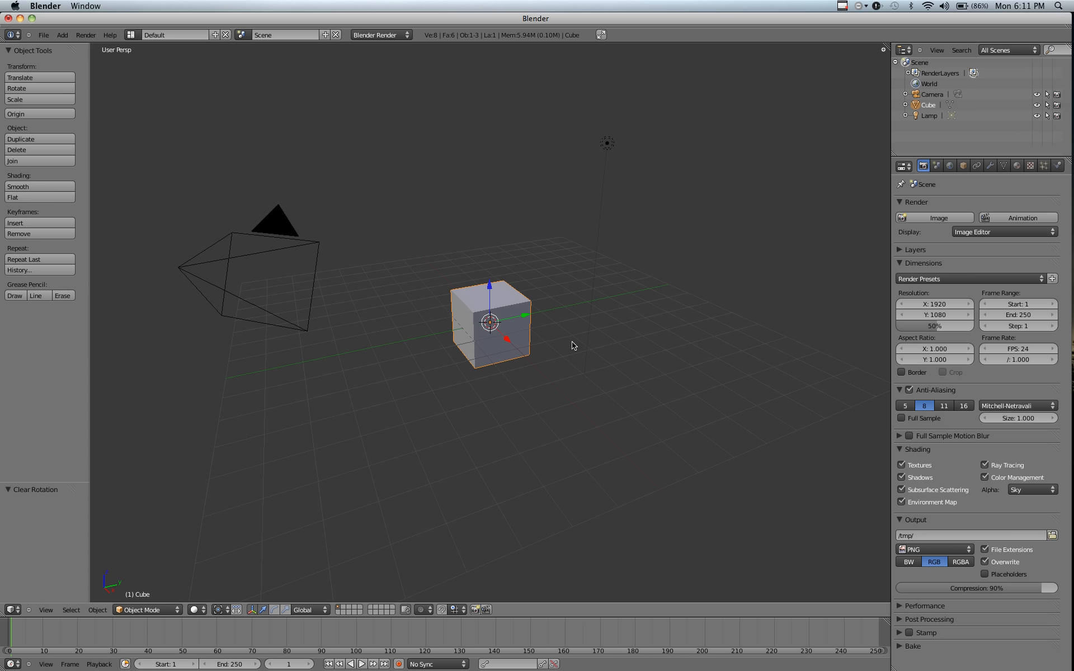
{"action": "mouse_move", "coordinate": [477, 337]}
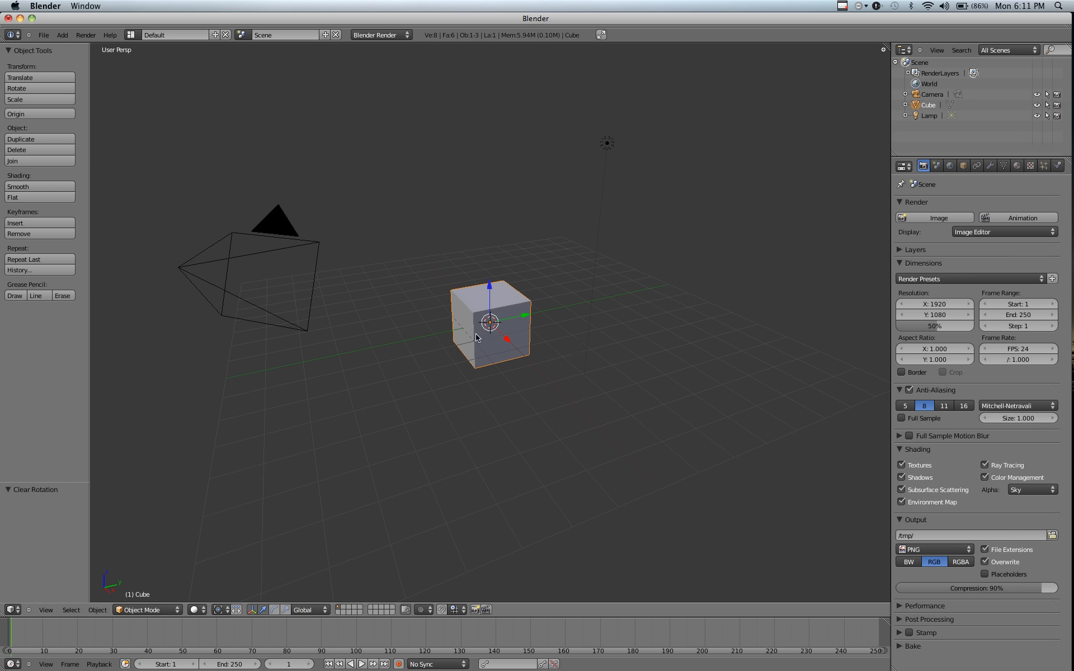
{"action": "mouse_move", "coordinate": [518, 343]}
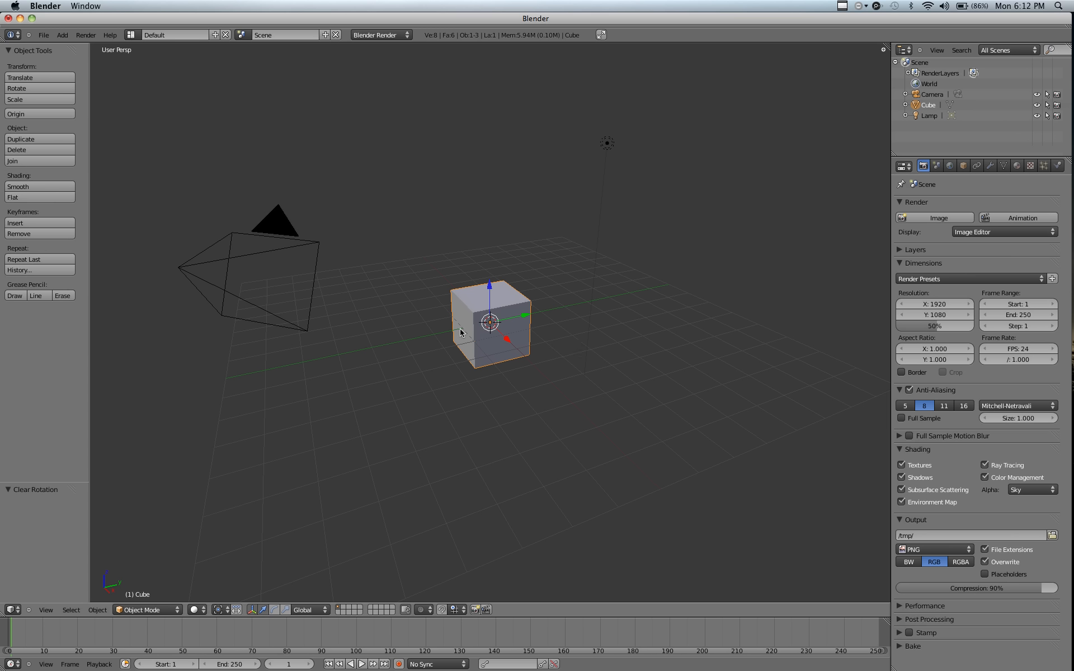
{"action": "mouse_move", "coordinate": [468, 312]}
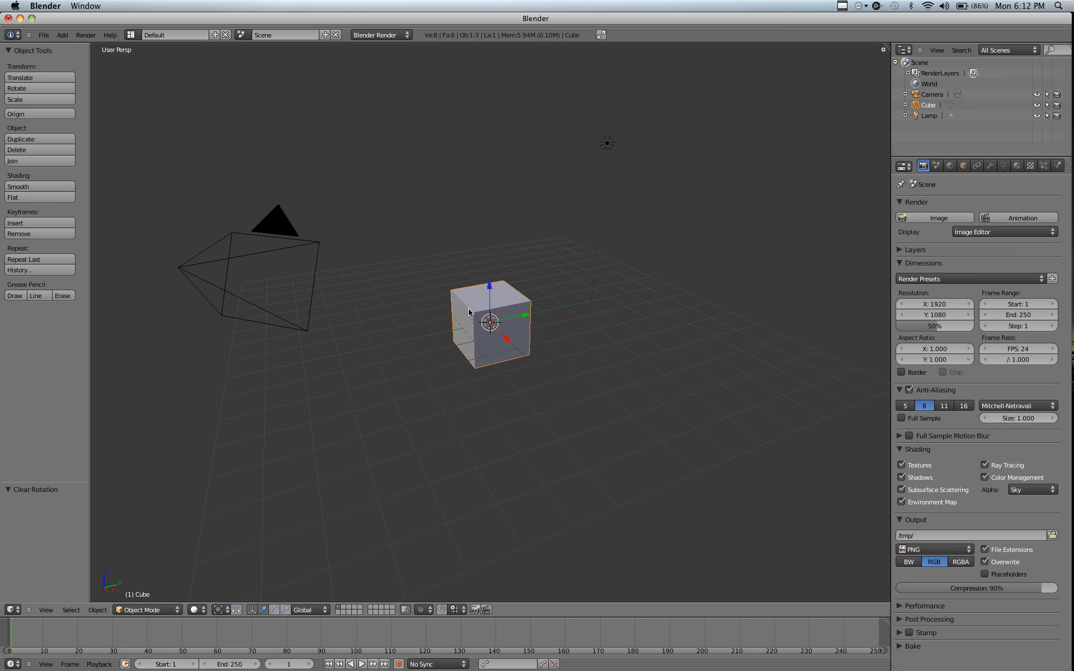
{"action": "key", "text": "r"}
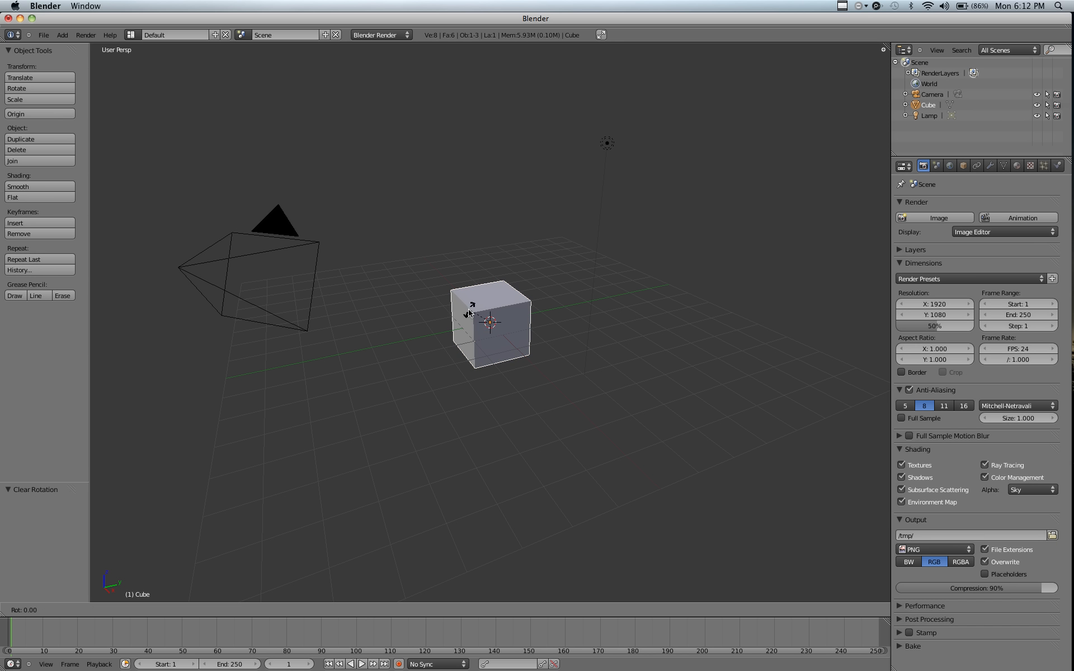